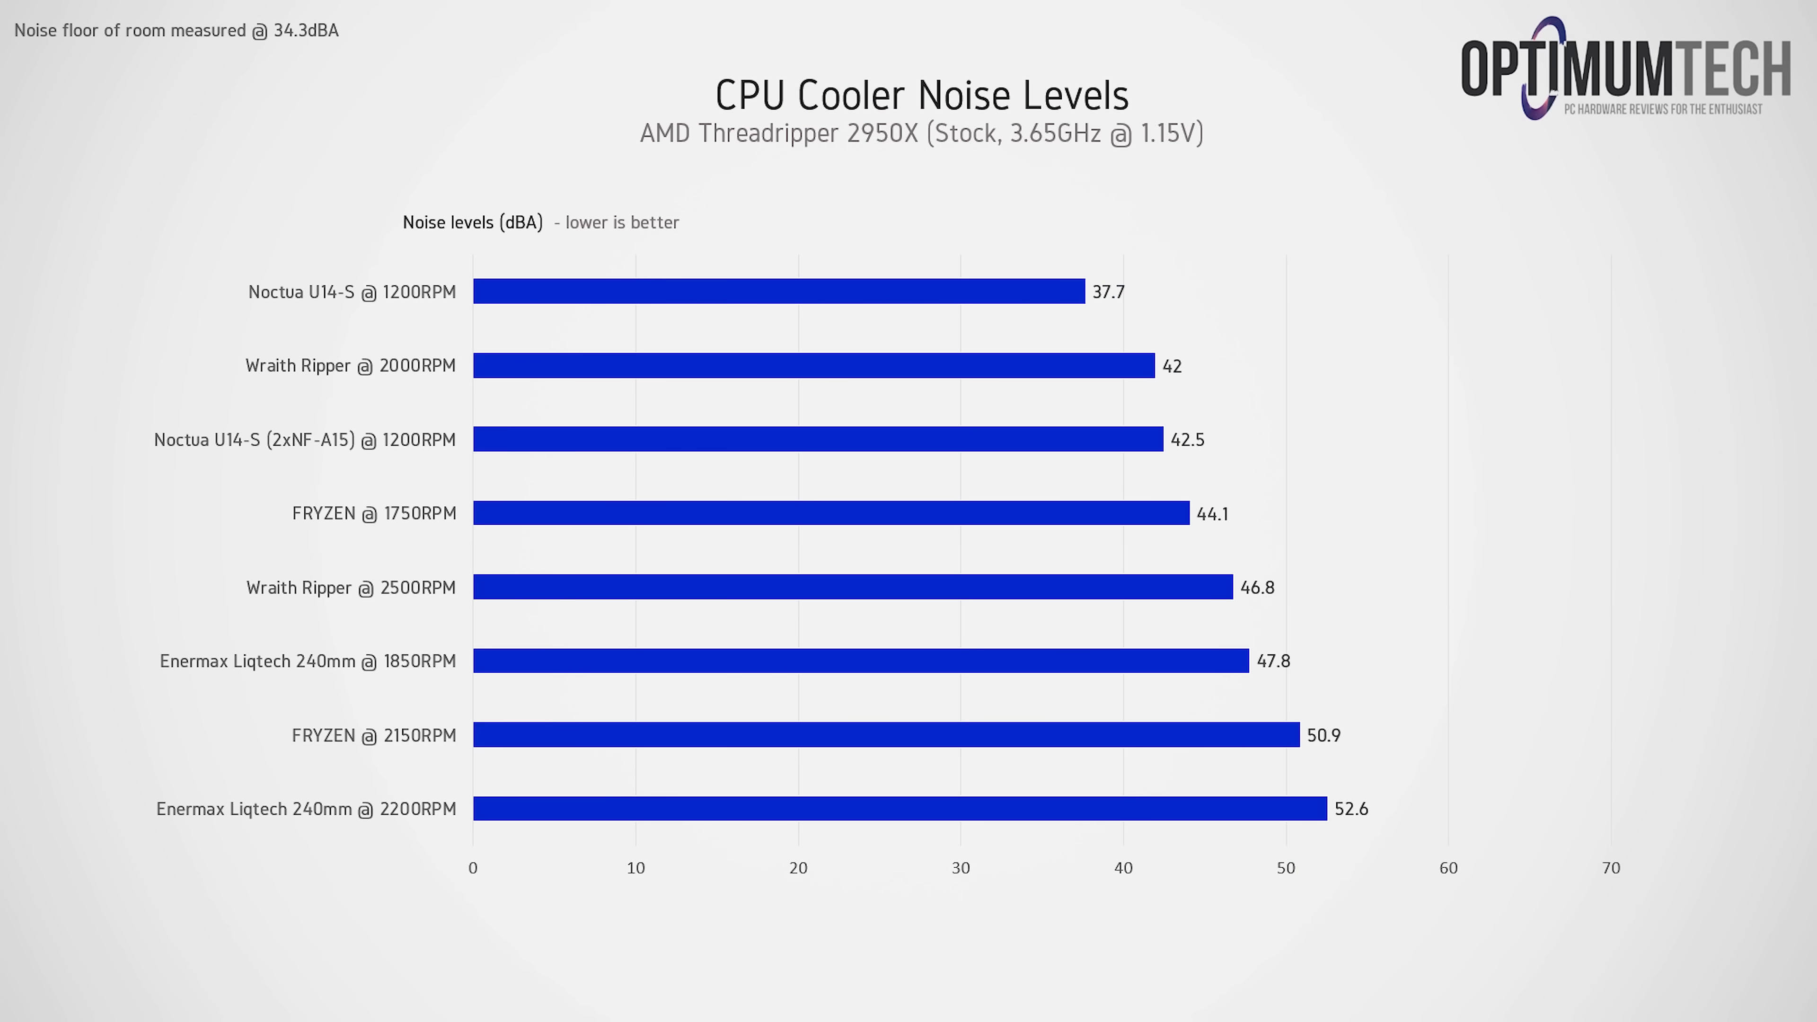
{"action": "mouse_move", "coordinate": [811, 517]}
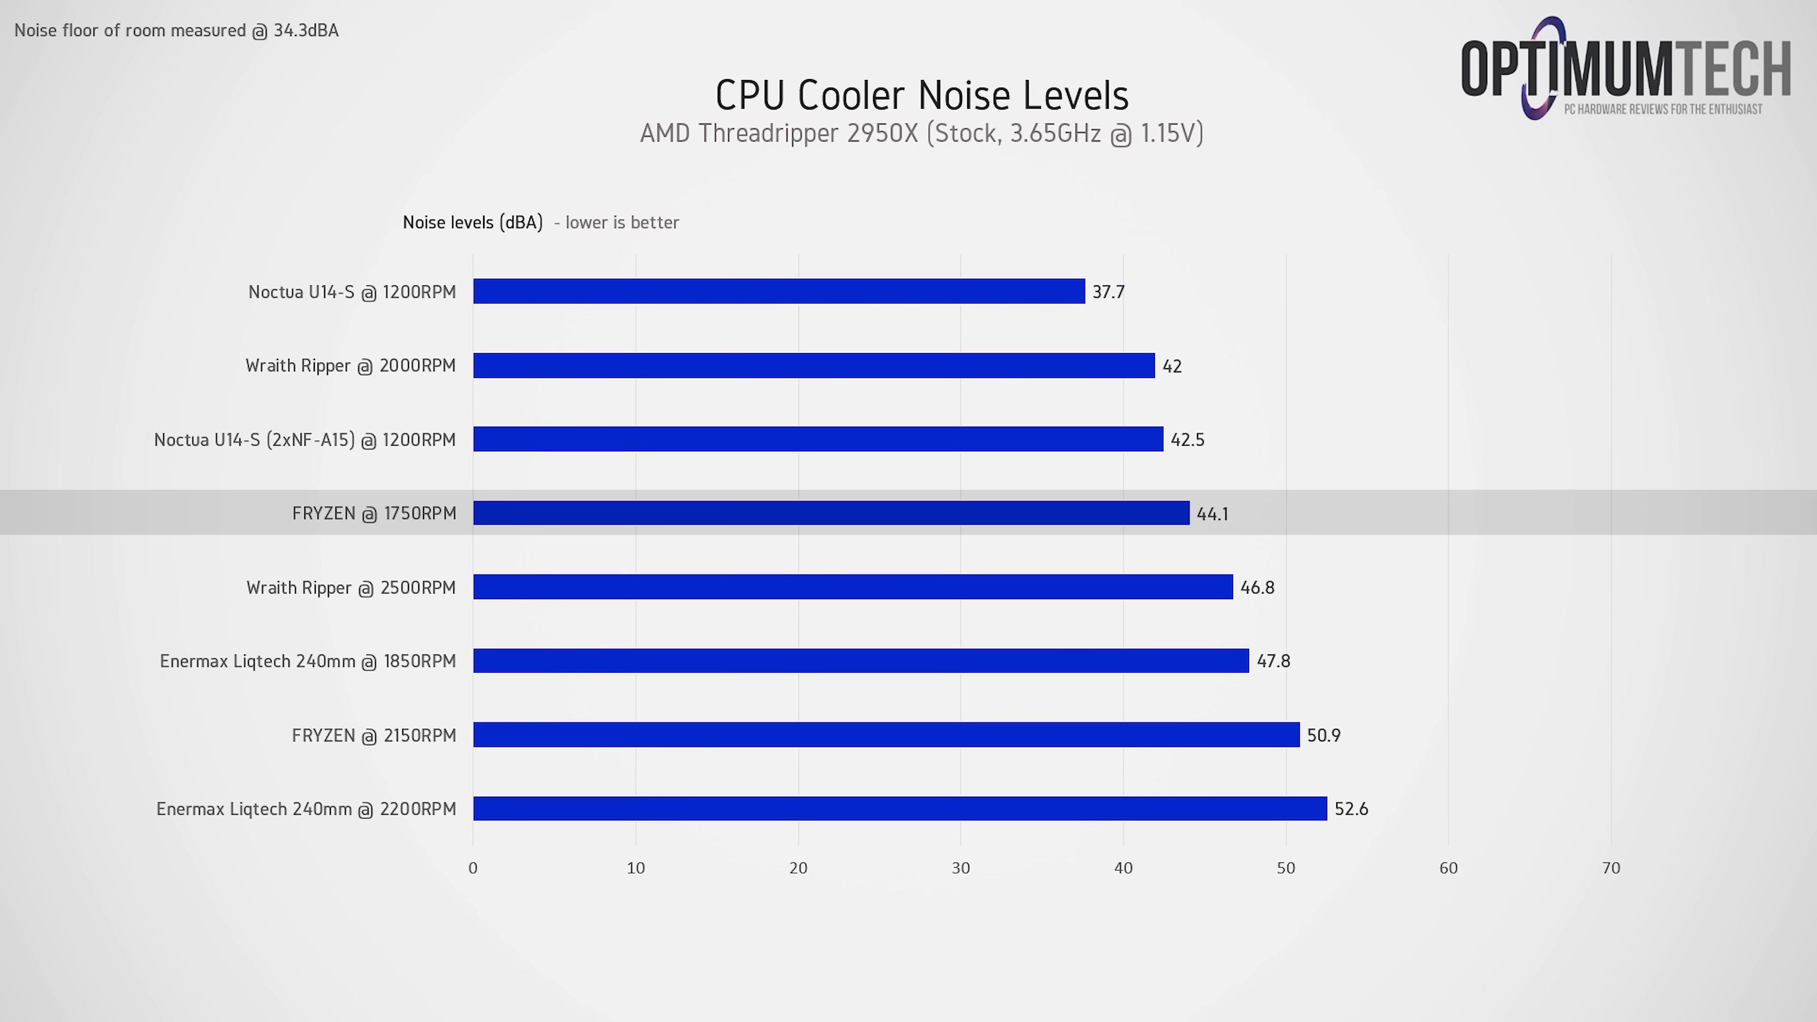